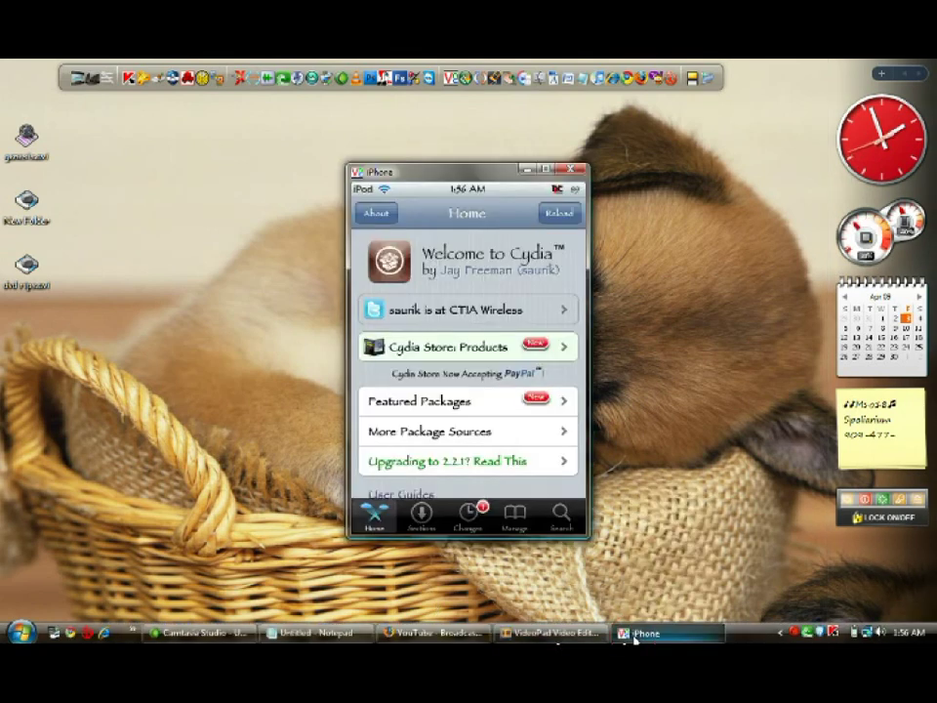
Go to Manage and show the user-entered Sources list
{"action": "left_click", "coordinate": [547, 171]}
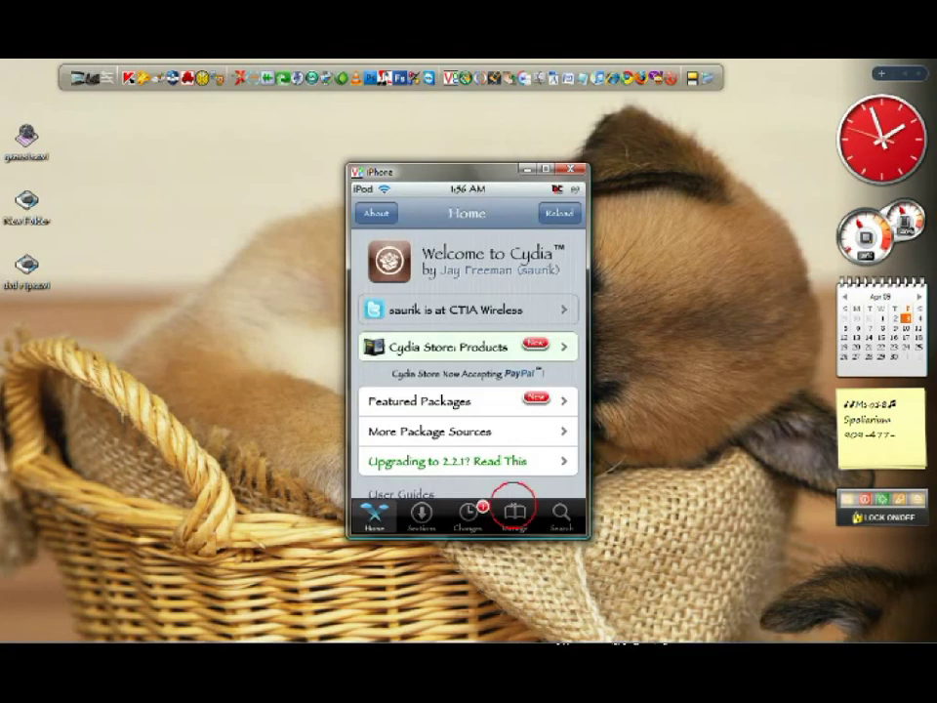
{"action": "left_click", "coordinate": [514, 515]}
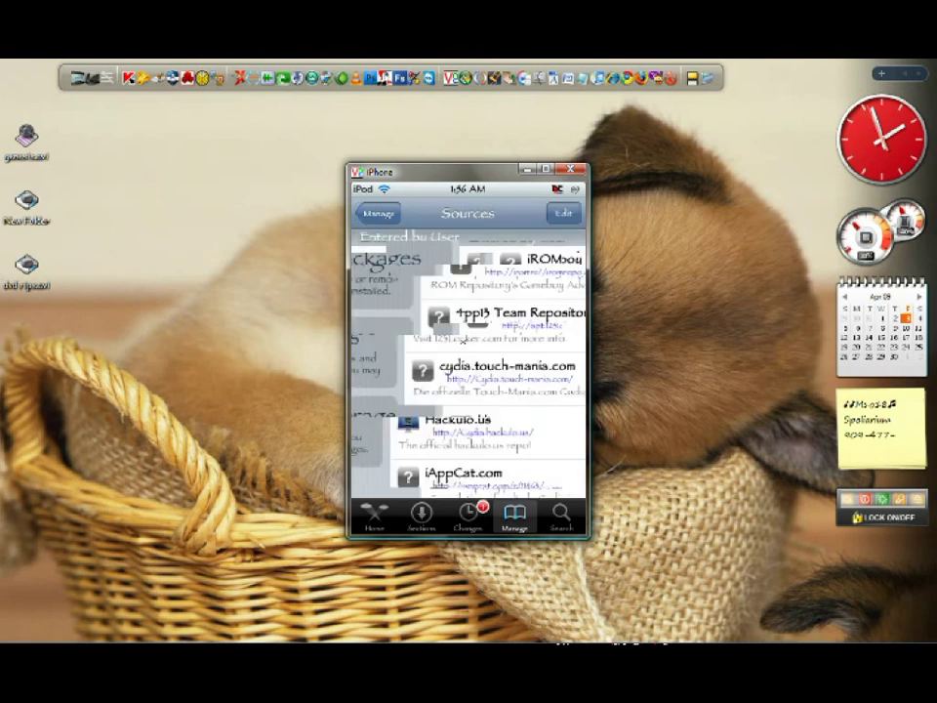
{"action": "left_click", "coordinate": [583, 172]}
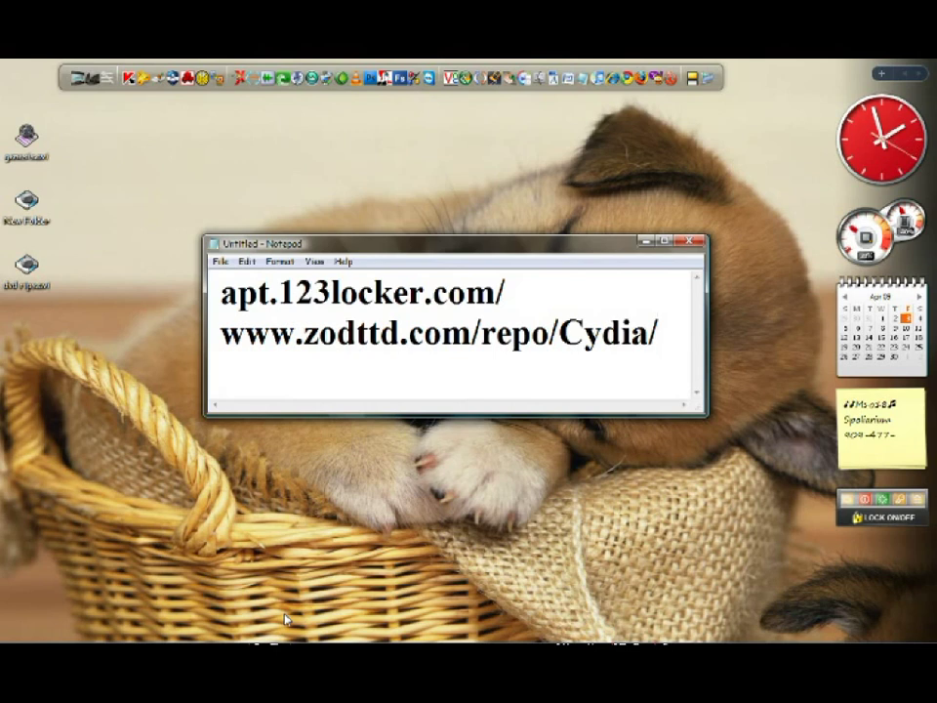
{"action": "mouse_move", "coordinate": [327, 351]}
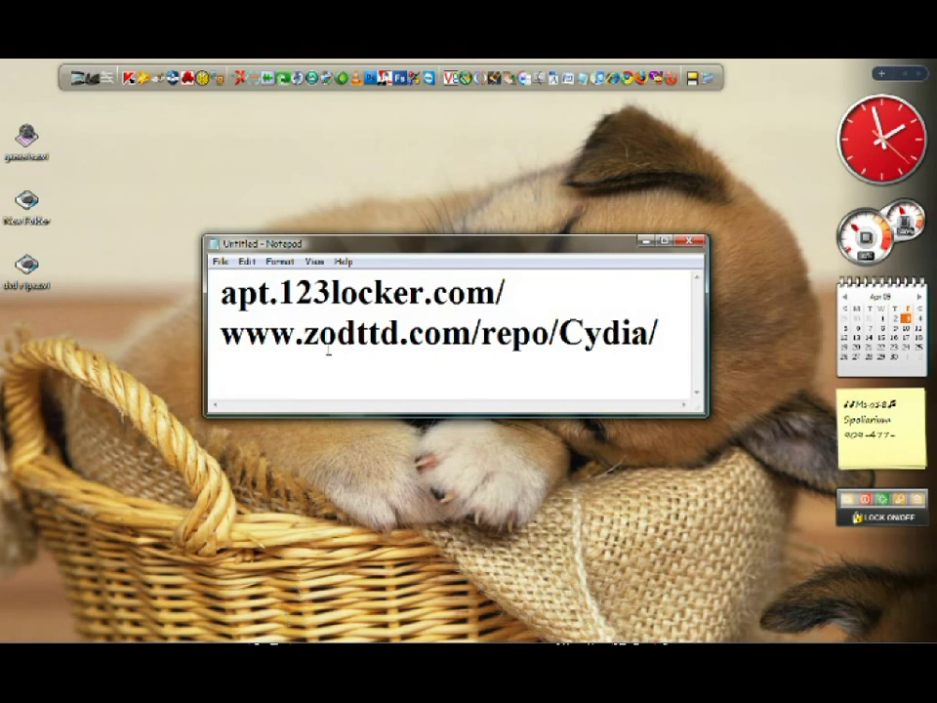
Return to the iPhone mirror window showing Cydia's sources list
{"action": "left_click", "coordinate": [694, 242]}
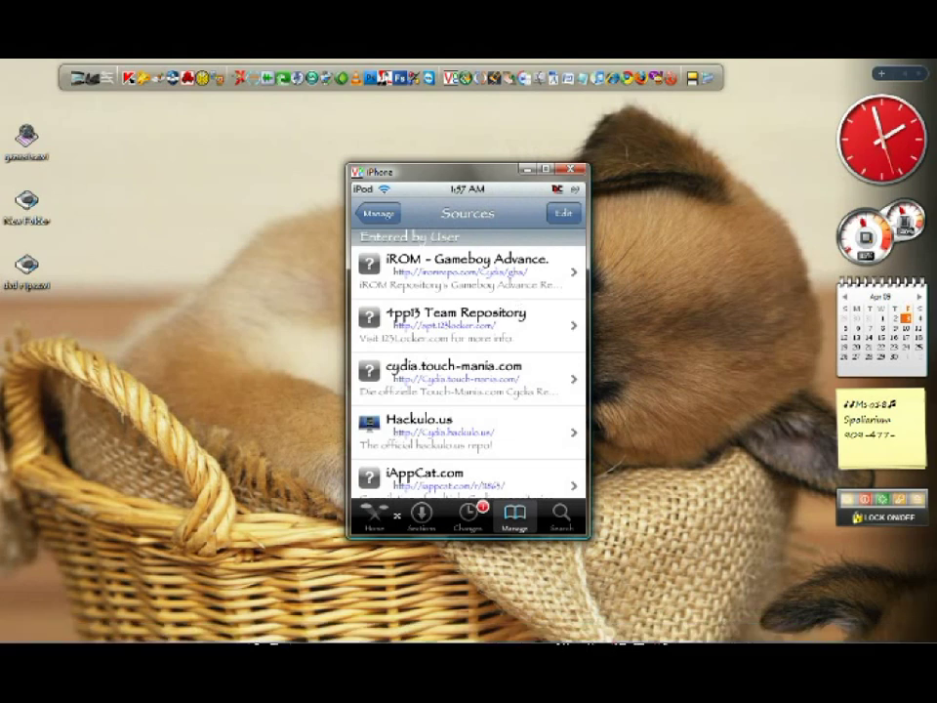
Open the Games section and scroll to the GBA BIOS file (required) entry
{"action": "left_click", "coordinate": [422, 518]}
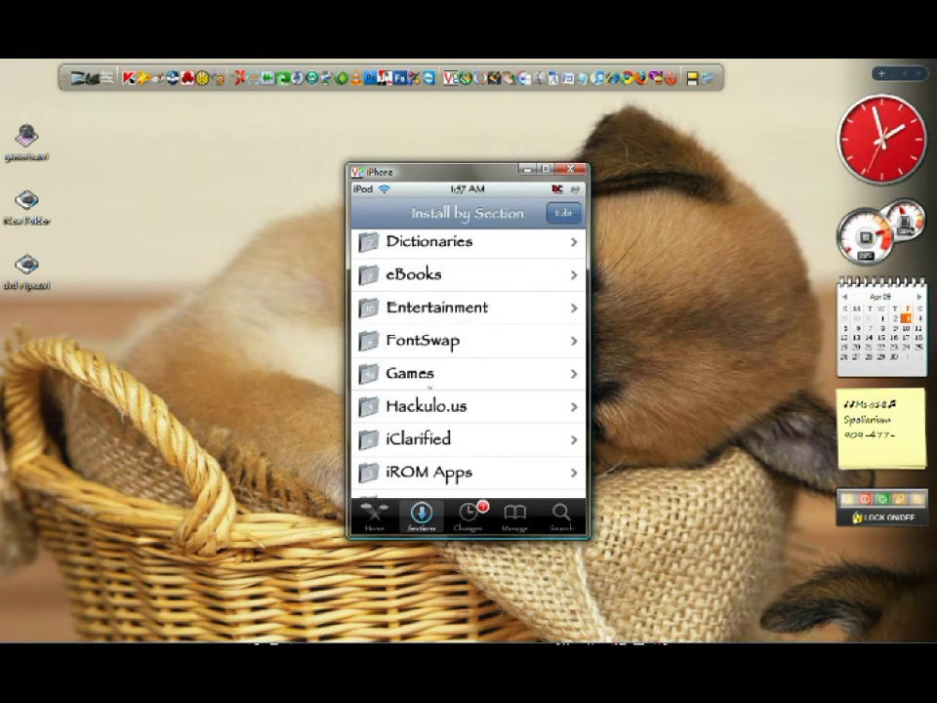
{"action": "left_click", "coordinate": [408, 373]}
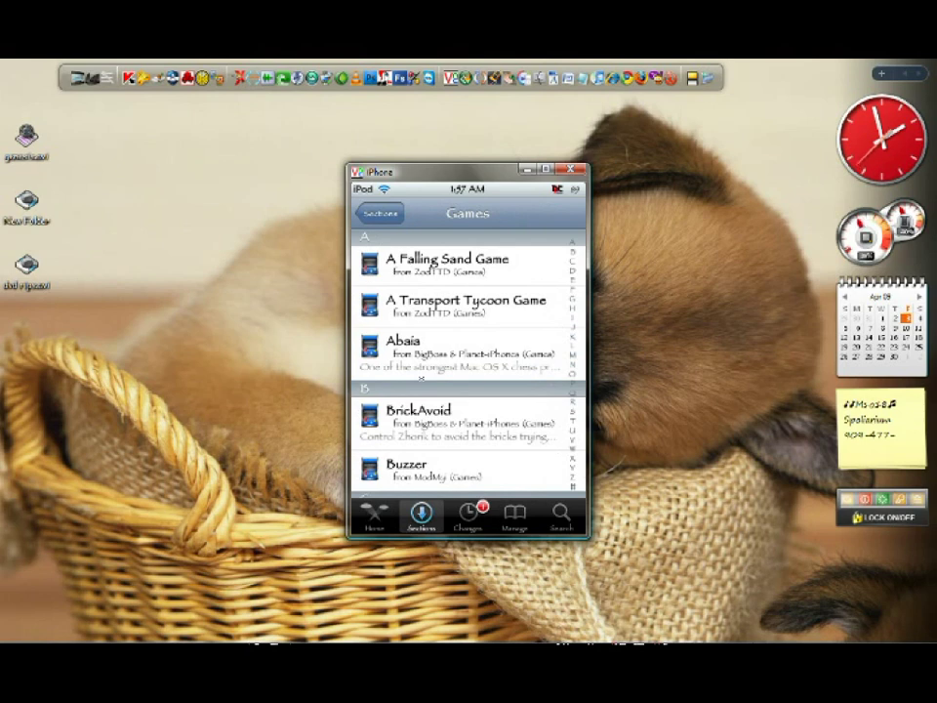
{"action": "scroll", "scroll_direction": "down", "scroll_amount": 3}
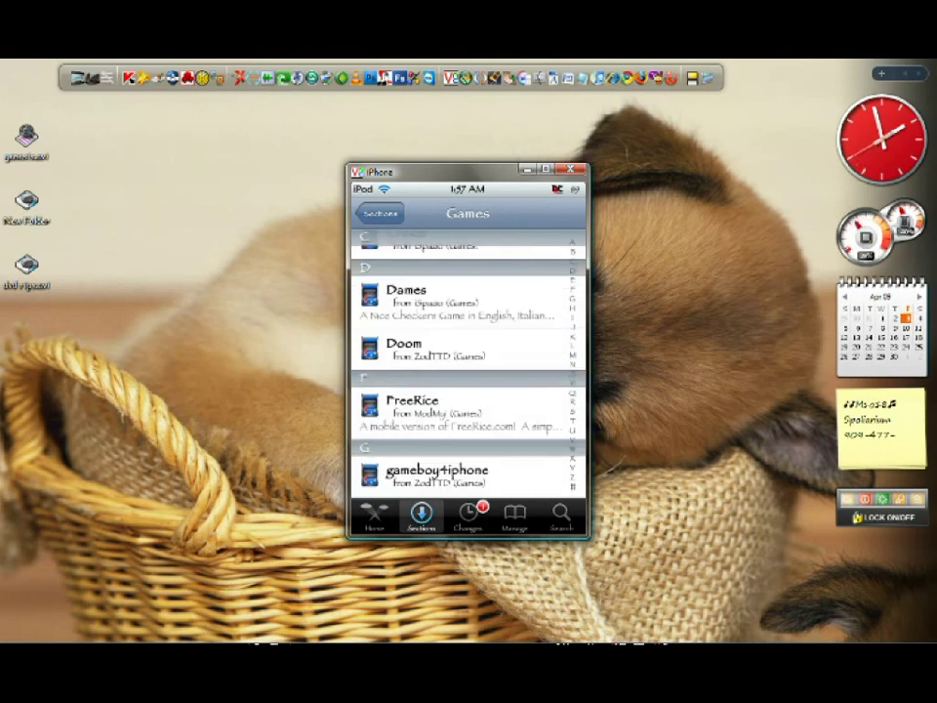
{"action": "scroll", "scroll_direction": "down", "scroll_amount": 3}
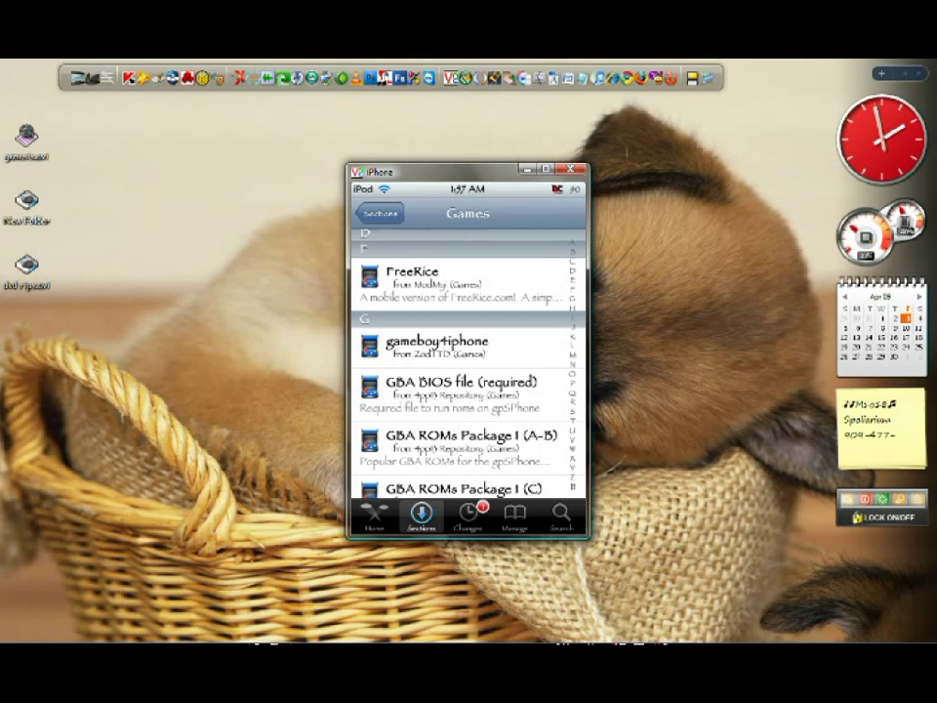
Open GBA BIOS file (required) details and start its install
{"action": "left_click", "coordinate": [420, 283]}
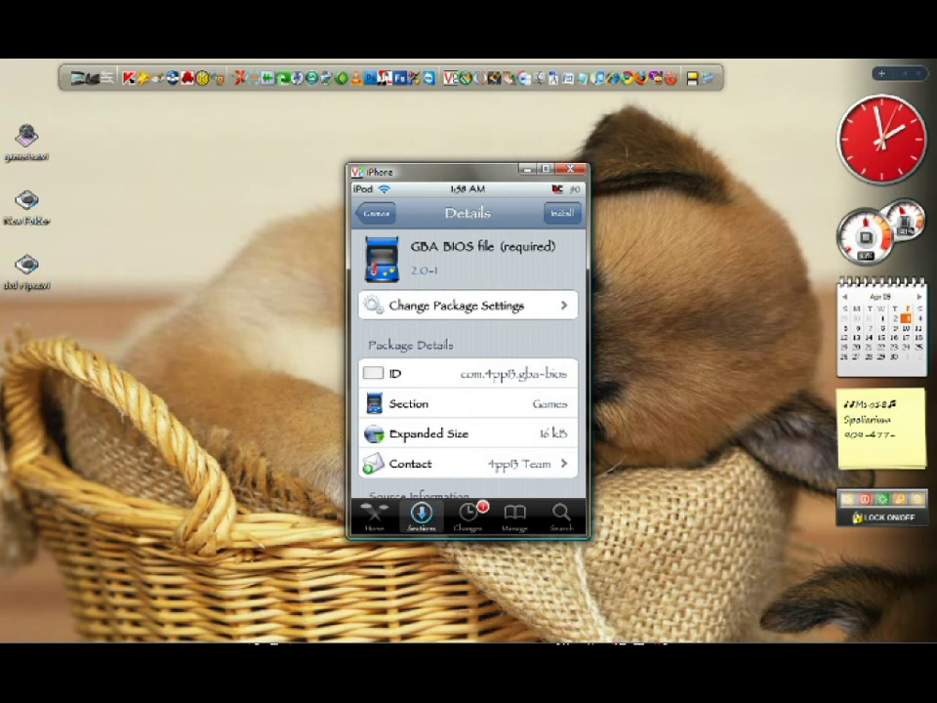
{"action": "left_click", "coordinate": [560, 212]}
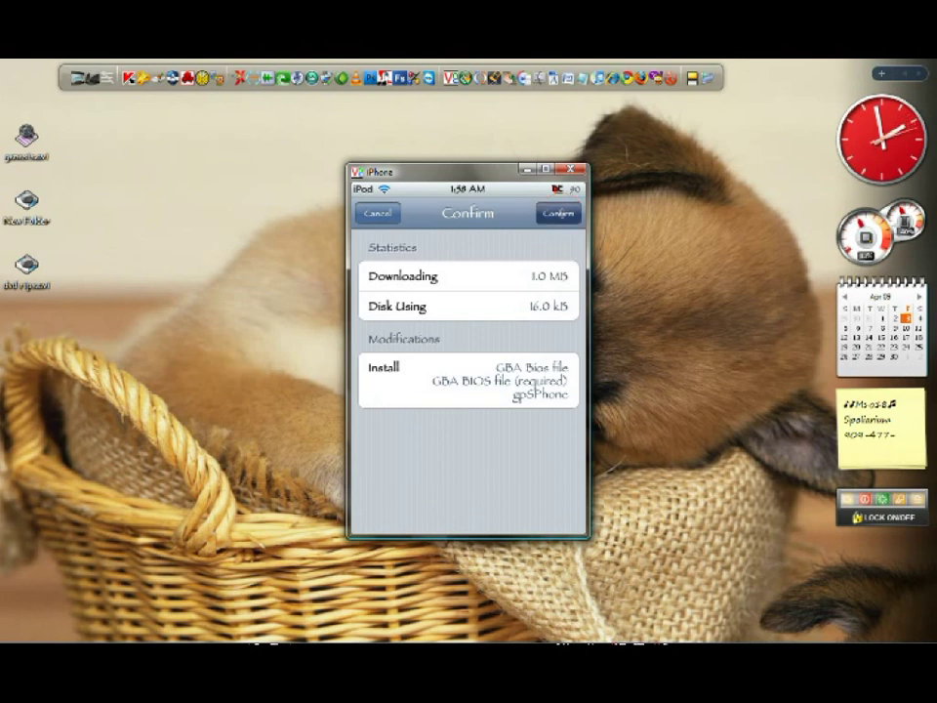
Confirm installing the GBA BIOS and gpSPhone packages
{"action": "left_click", "coordinate": [558, 212]}
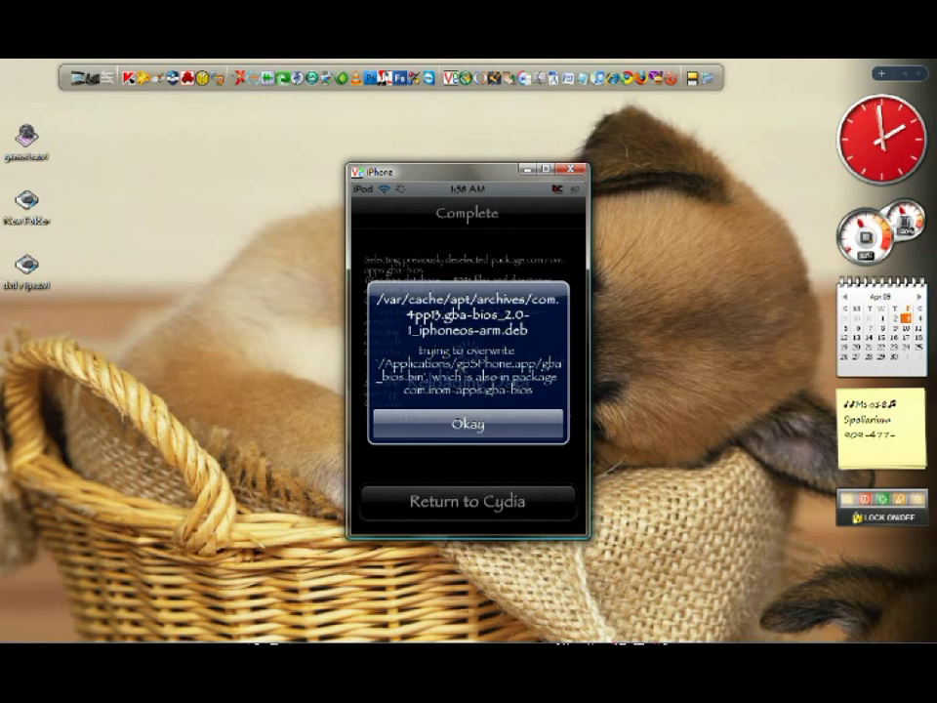
Dismiss the gba_bios.bin overwrite alert and return to the Games list
{"action": "left_click", "coordinate": [468, 424]}
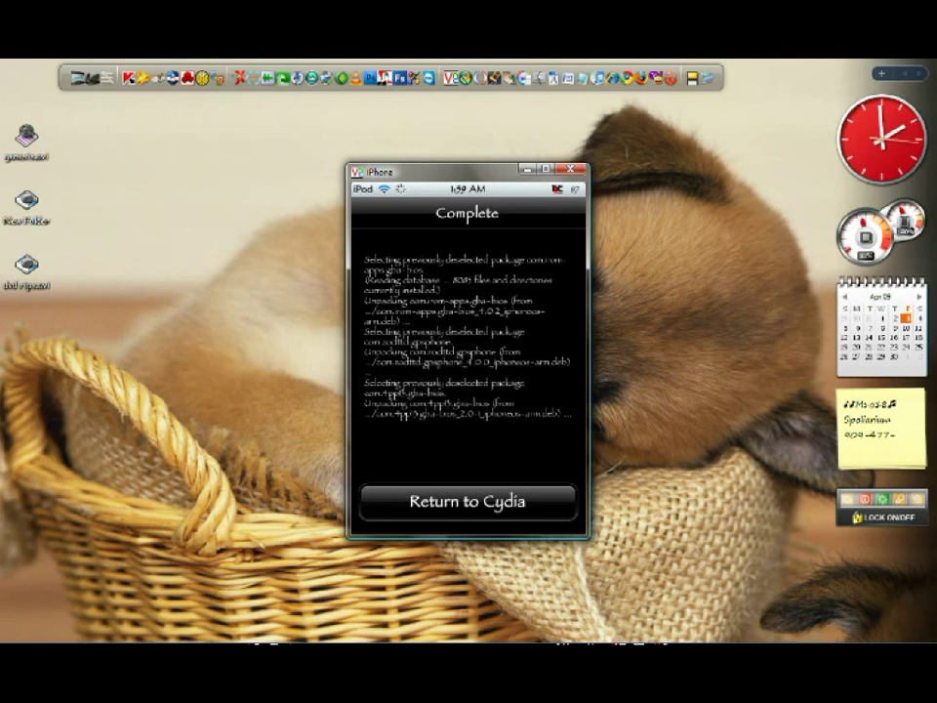
{"action": "left_click", "coordinate": [467, 503]}
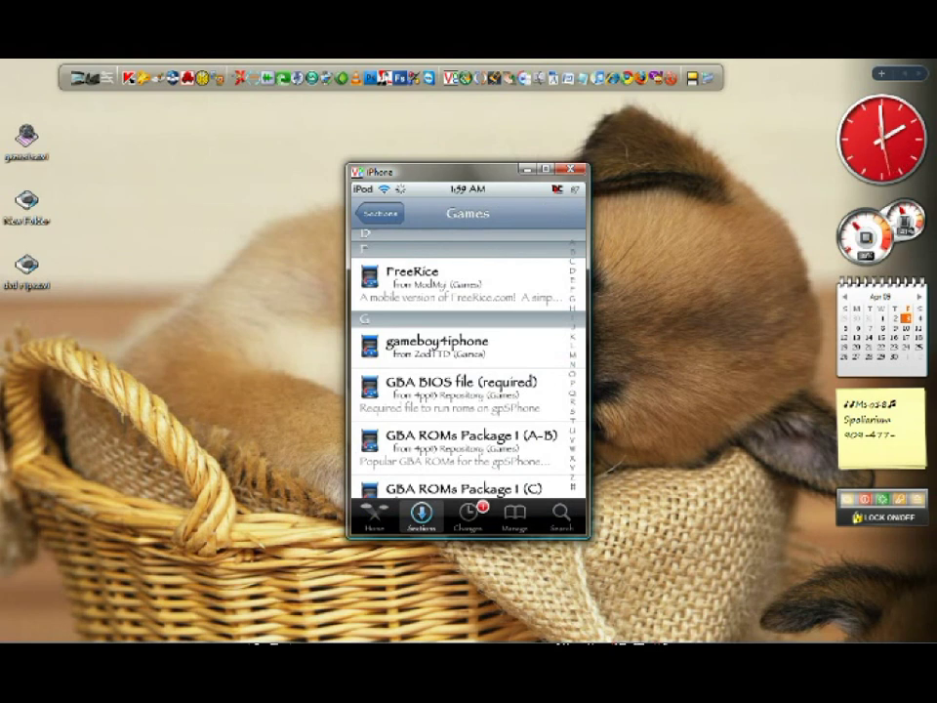
Scroll through the GBA ROMs Package entries in the Games list
{"action": "scroll", "scroll_direction": "down", "scroll_amount": 3}
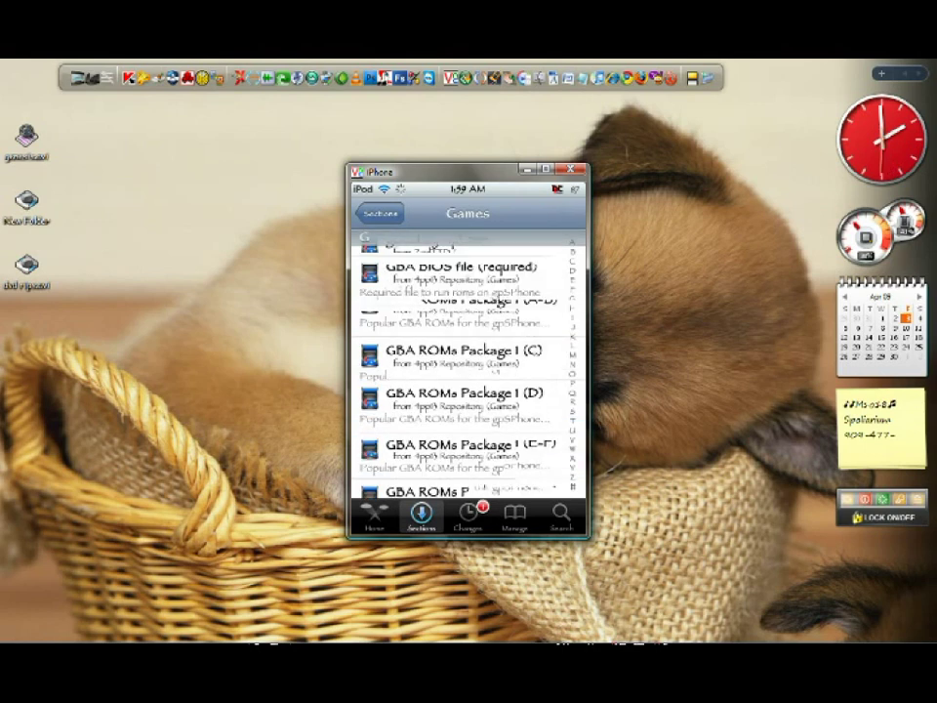
{"action": "scroll", "scroll_direction": "down", "scroll_amount": 3}
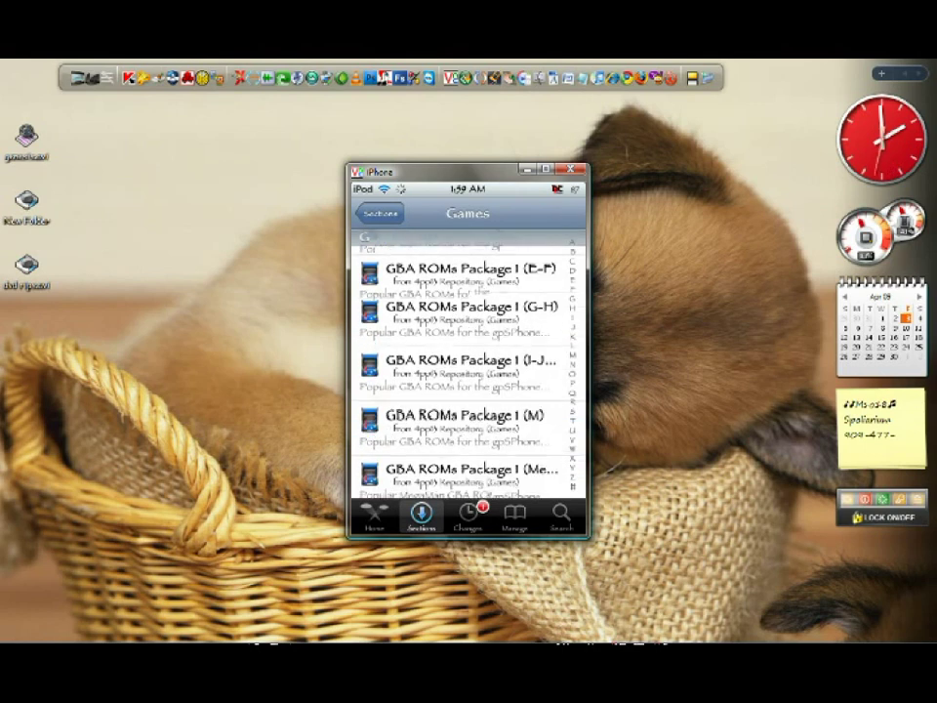
{"action": "scroll", "scroll_direction": "down", "scroll_amount": 3}
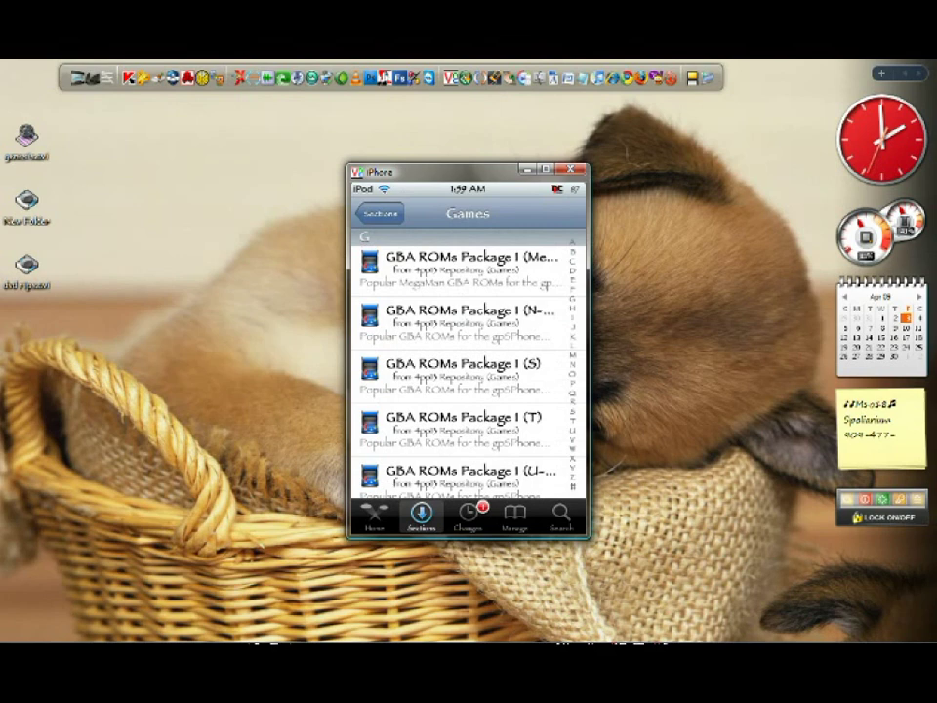
{"action": "scroll", "scroll_direction": "down", "scroll_amount": 3}
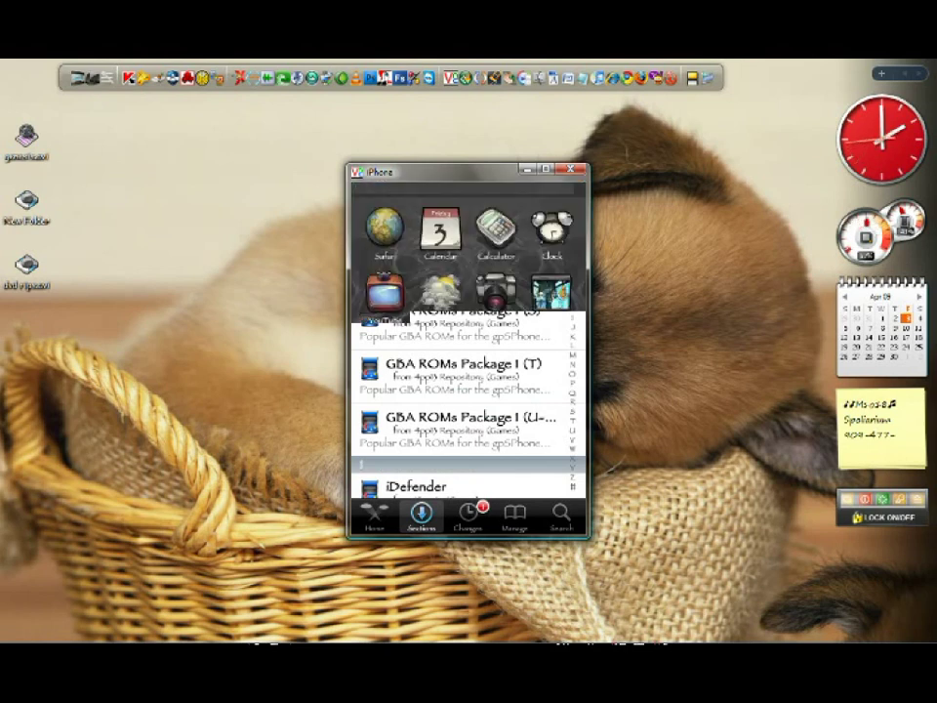
Launch gpSPhone from the home screen and choose Portrait & Sound
{"action": "left_click", "coordinate": [372, 517]}
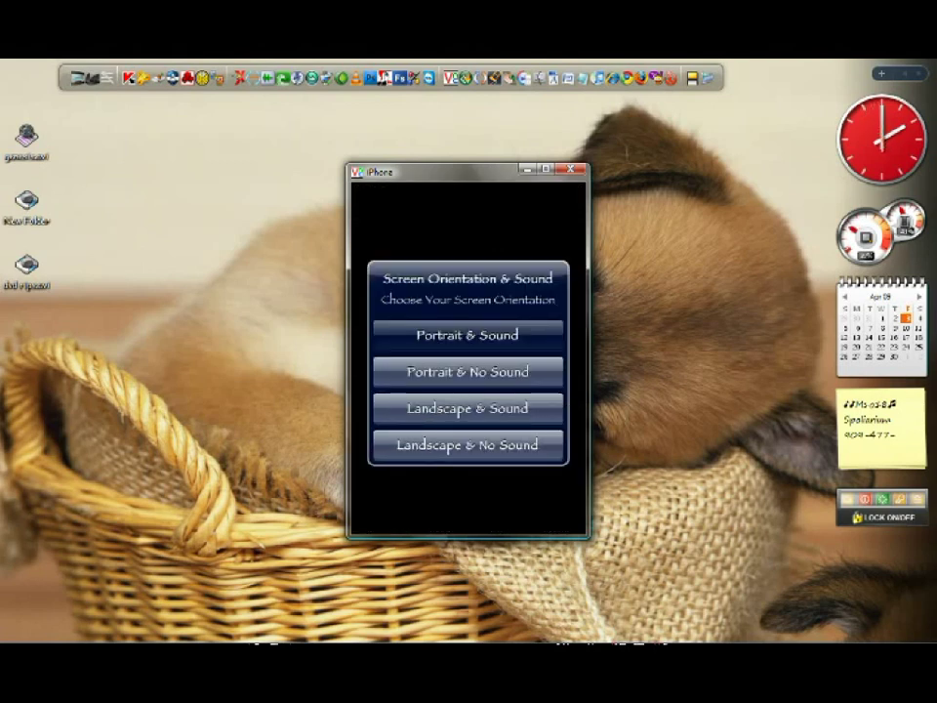
{"action": "left_click", "coordinate": [467, 334]}
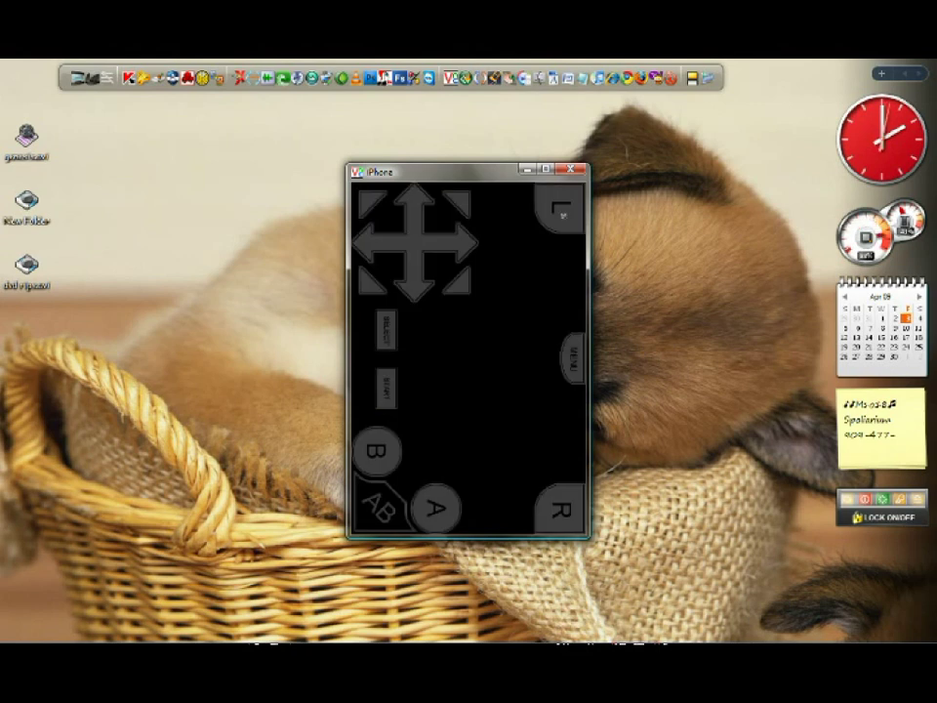